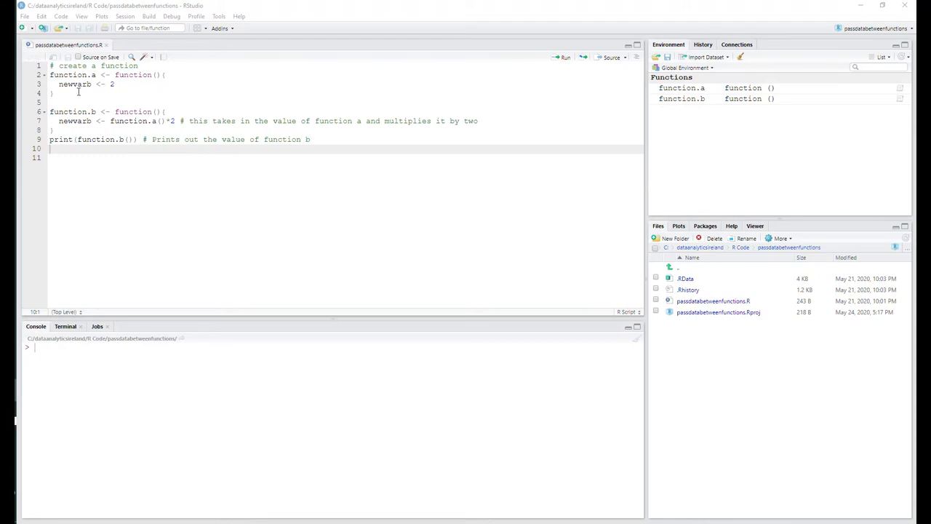
{"action": "mouse_move", "coordinate": [58, 84]}
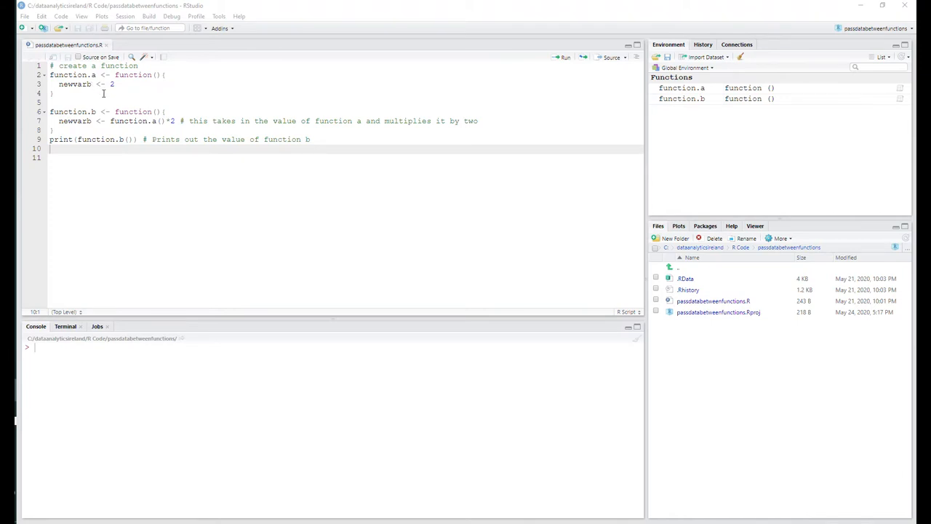
{"action": "mouse_move", "coordinate": [35, 125]}
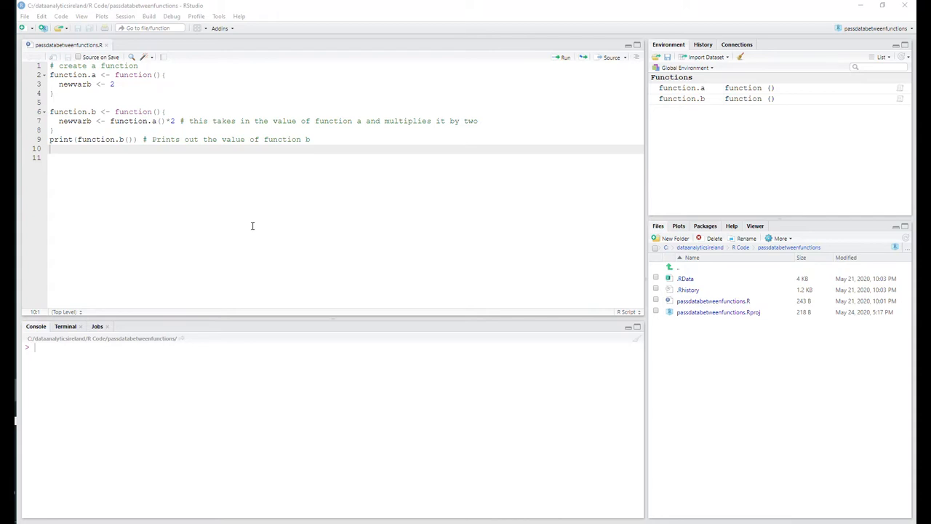
{"action": "mouse_move", "coordinate": [221, 198]}
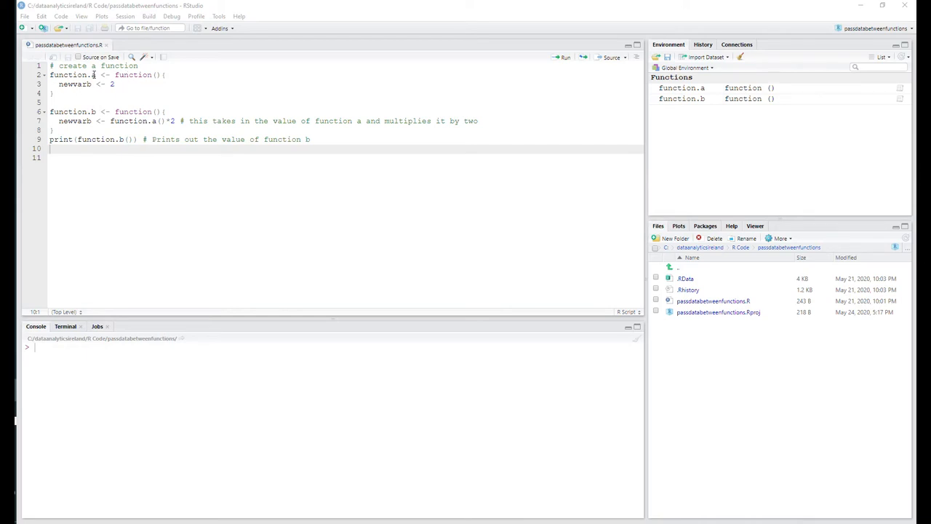
Step: Finish editing the function call line and source the whole script so the console prints 4
{"action": "left_click", "coordinate": [60, 121]}
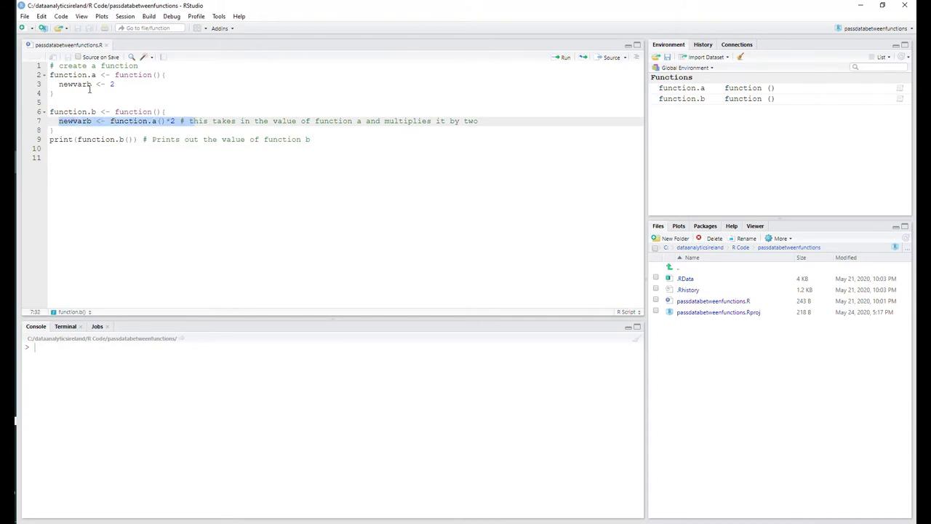
{"action": "double_click", "coordinate": [75, 83]}
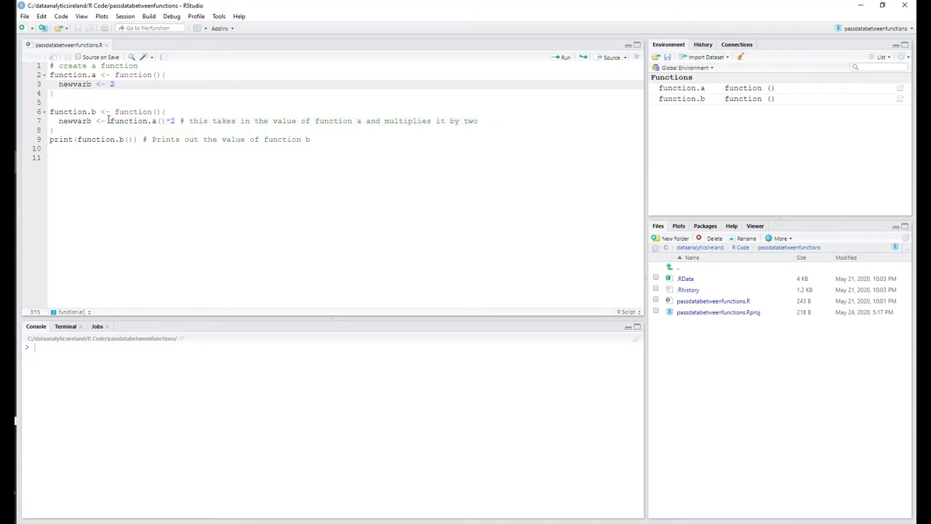
{"action": "left_click_drag", "start_coordinate": [108, 121], "coordinate": [175, 121]}
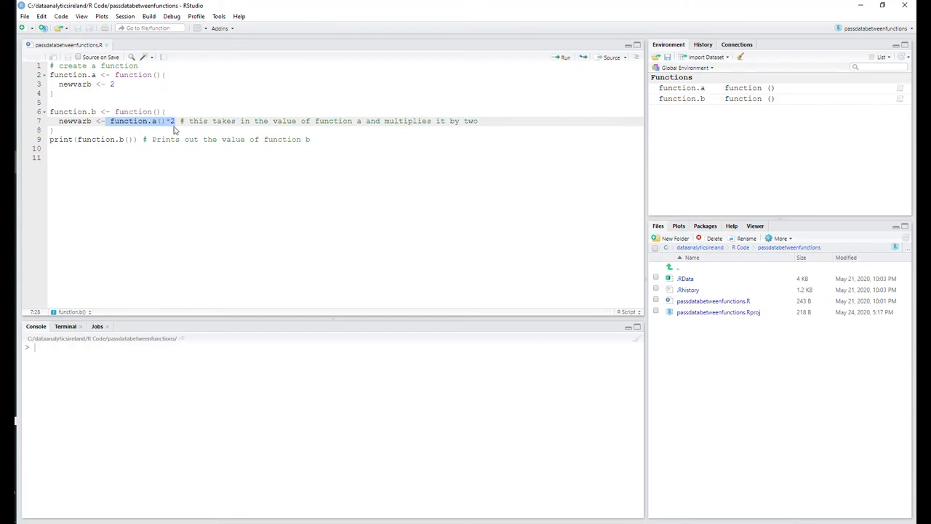
{"action": "left_click", "coordinate": [180, 120]}
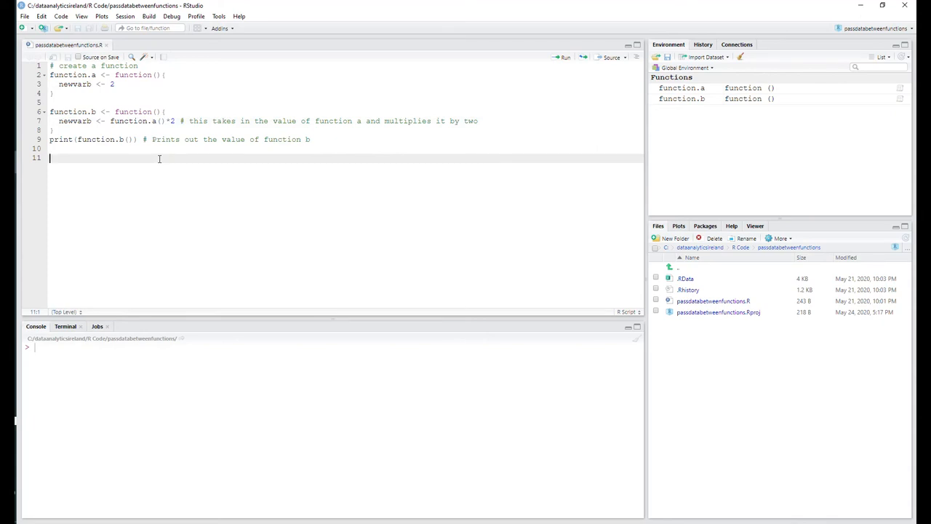
{"action": "mouse_move", "coordinate": [478, 283]}
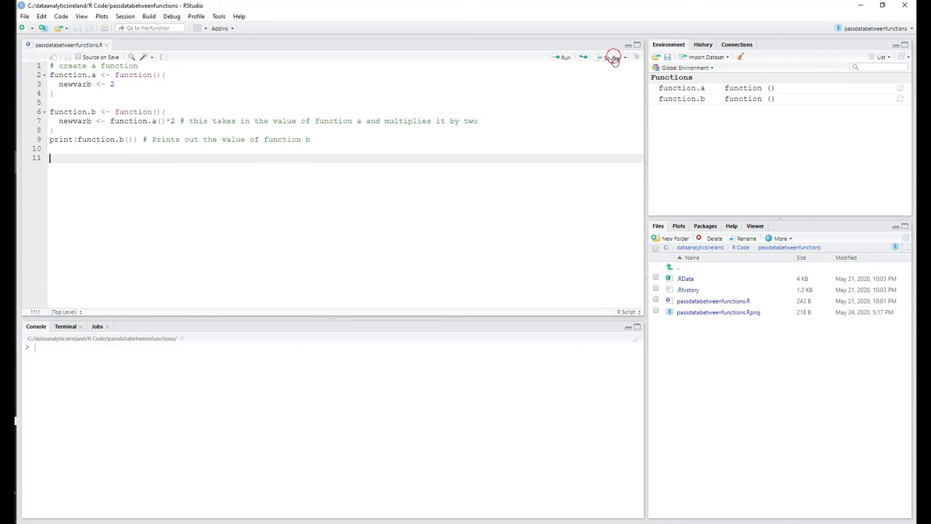
{"action": "left_click", "coordinate": [611, 56]}
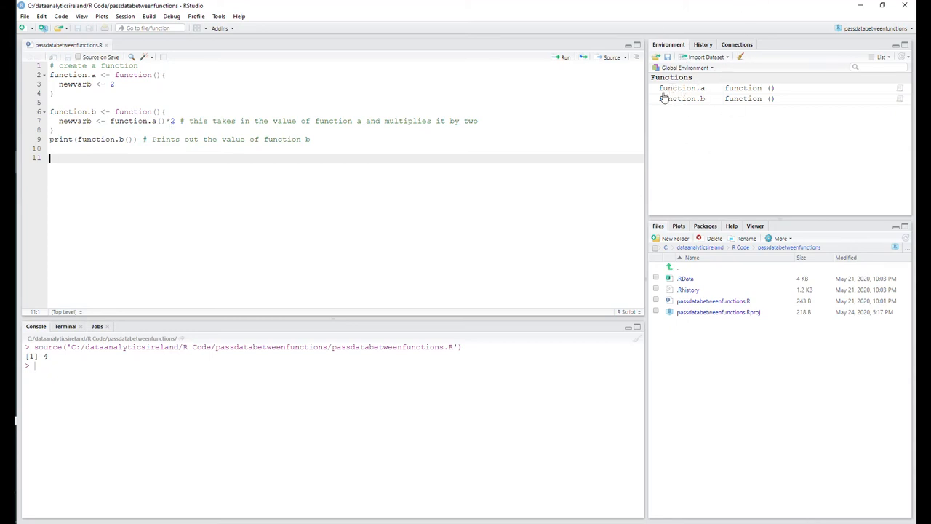
{"action": "mouse_move", "coordinate": [690, 99]}
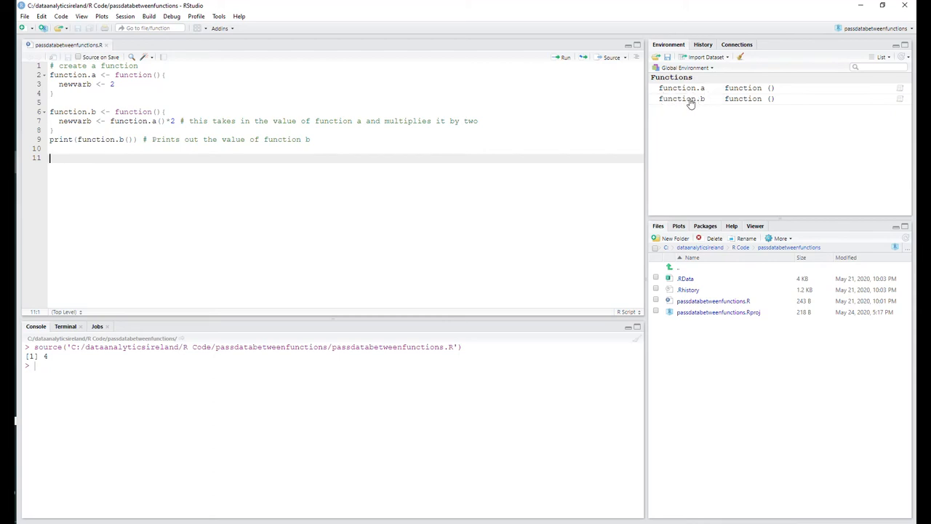
{"action": "mouse_move", "coordinate": [153, 138]}
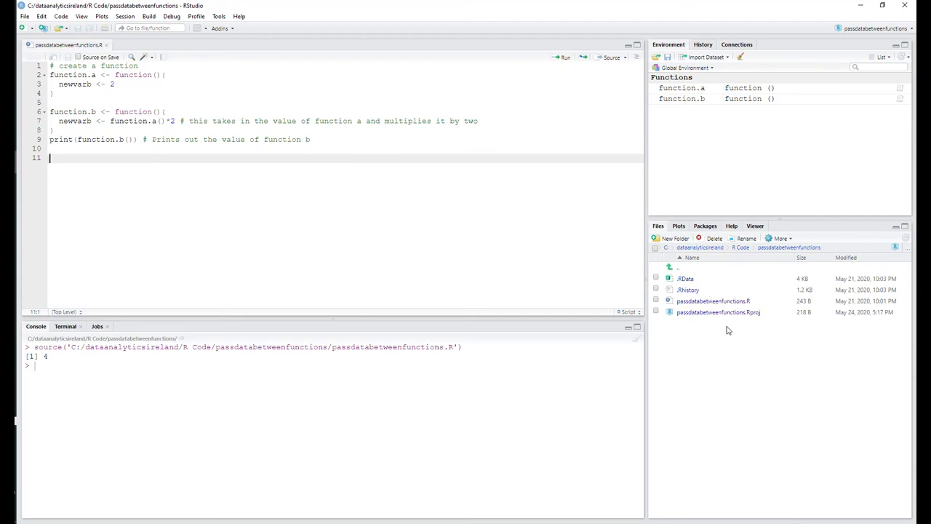
{"action": "mouse_move", "coordinate": [698, 247]}
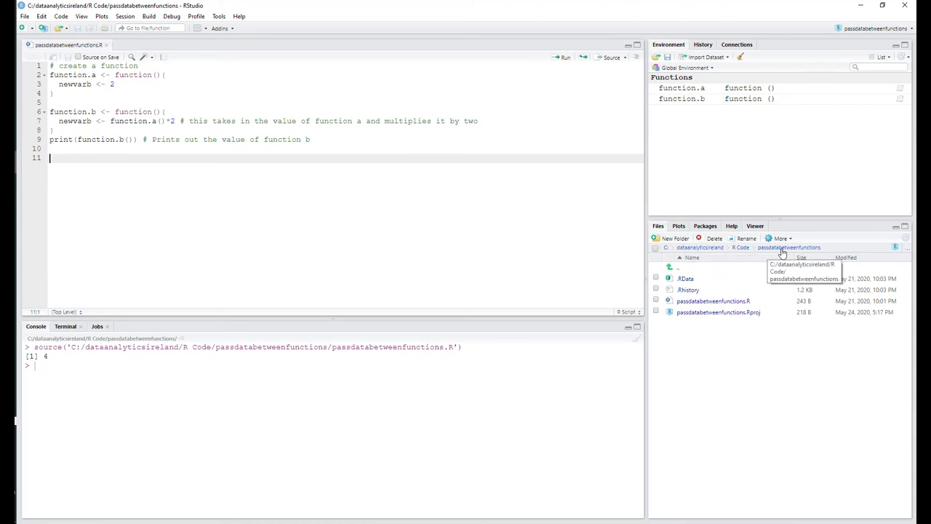
{"action": "mouse_move", "coordinate": [788, 270]}
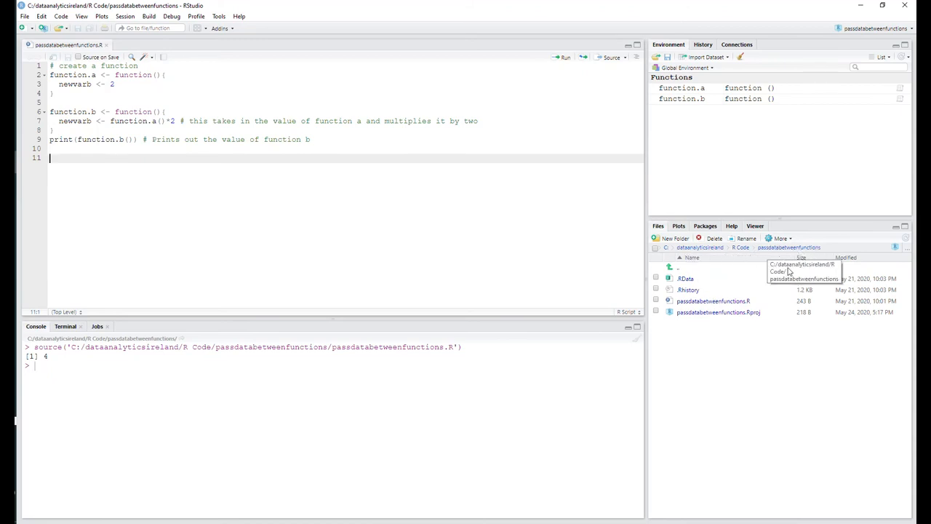